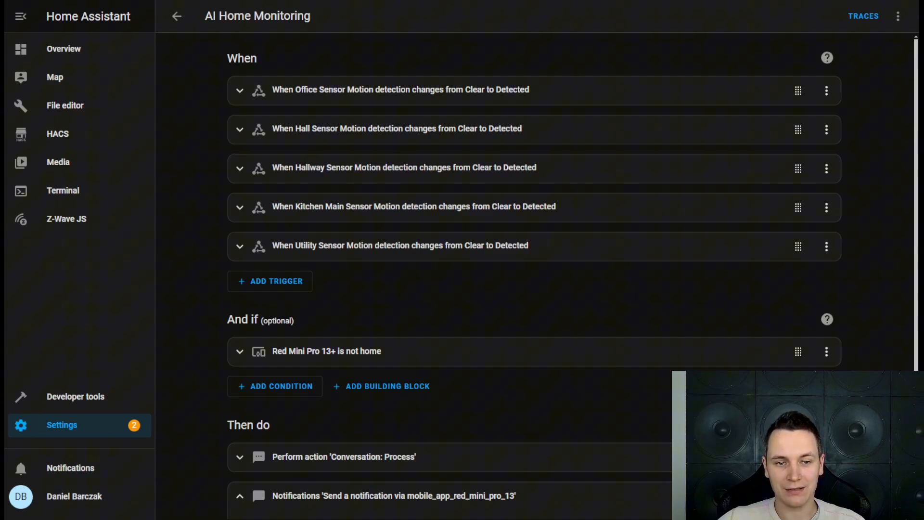
# Briefly expand the Office Sensor motion trigger and review the AI Home Monitoring automation.
pyautogui.click(240, 90)
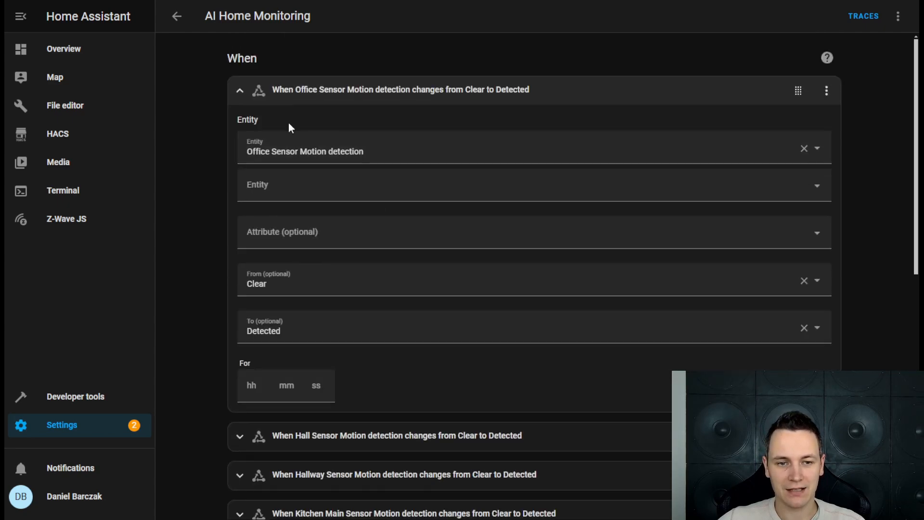
pyautogui.click(240, 90)
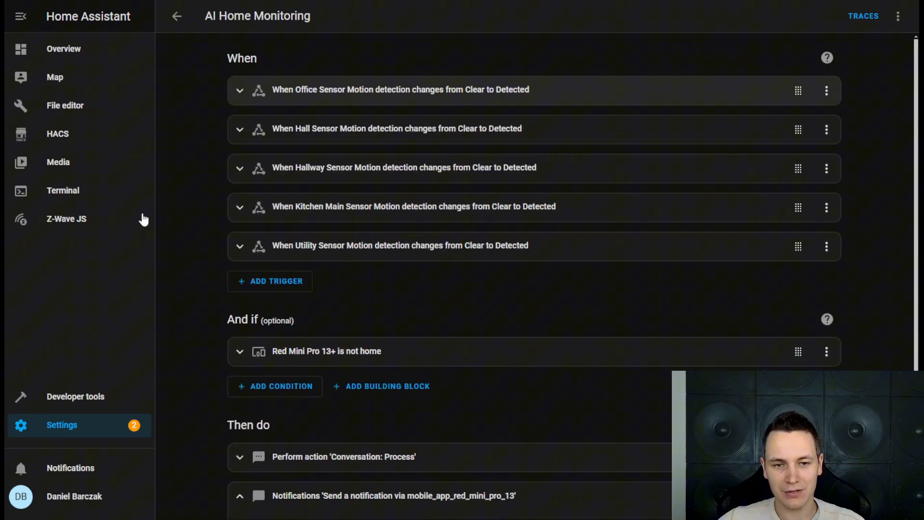
pyautogui.moveTo(204, 307)
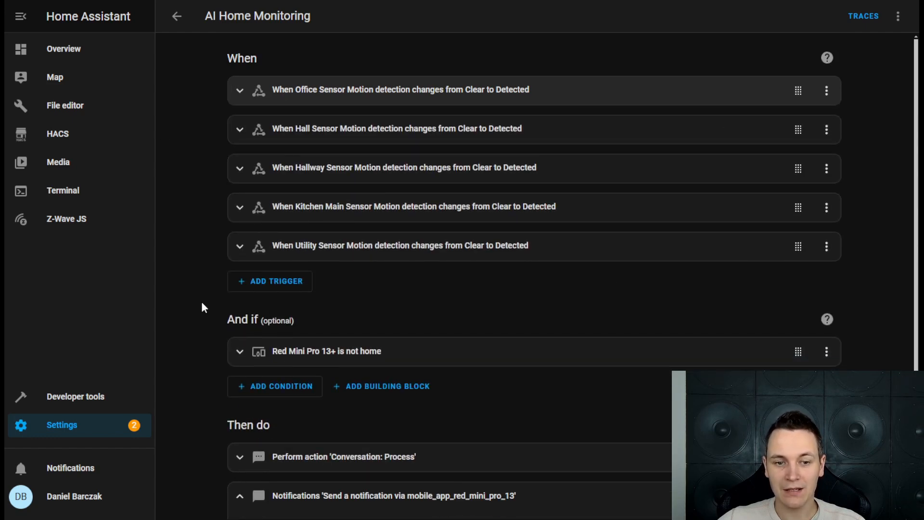
pyautogui.moveTo(496, 320)
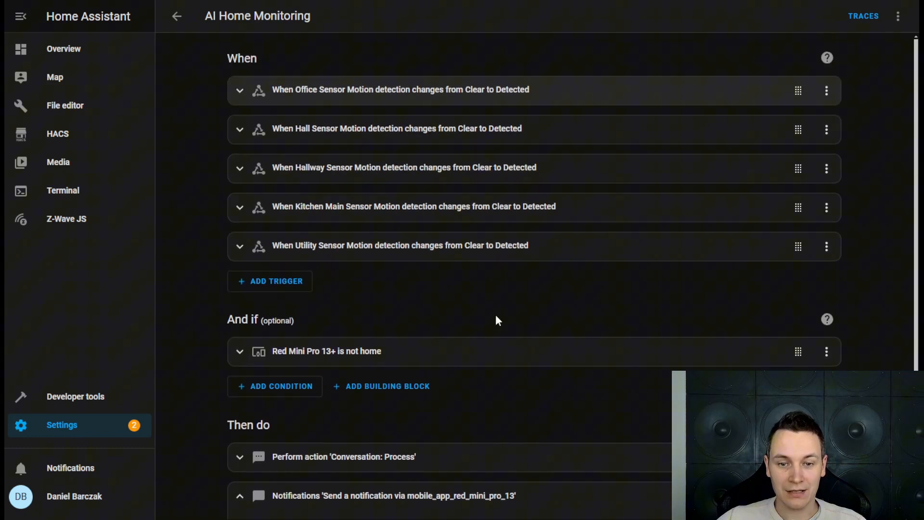
pyautogui.scroll(-3)
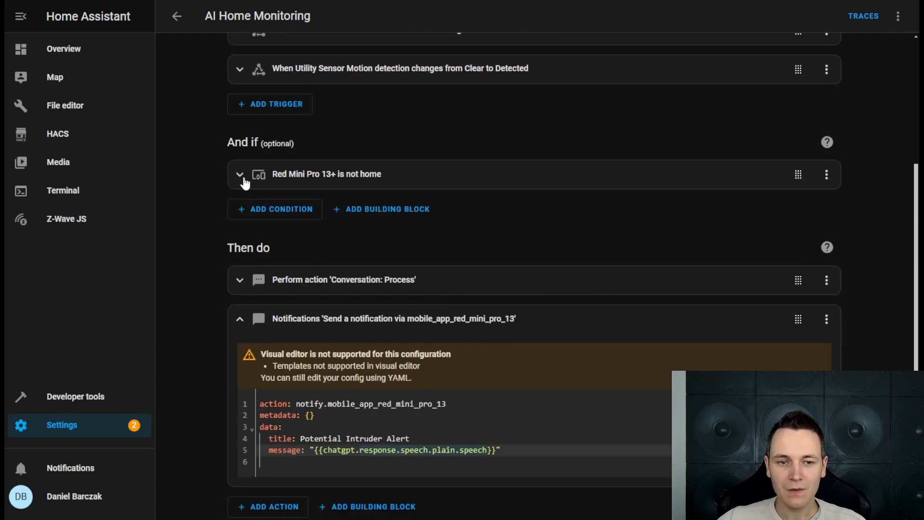
pyautogui.moveTo(197, 229)
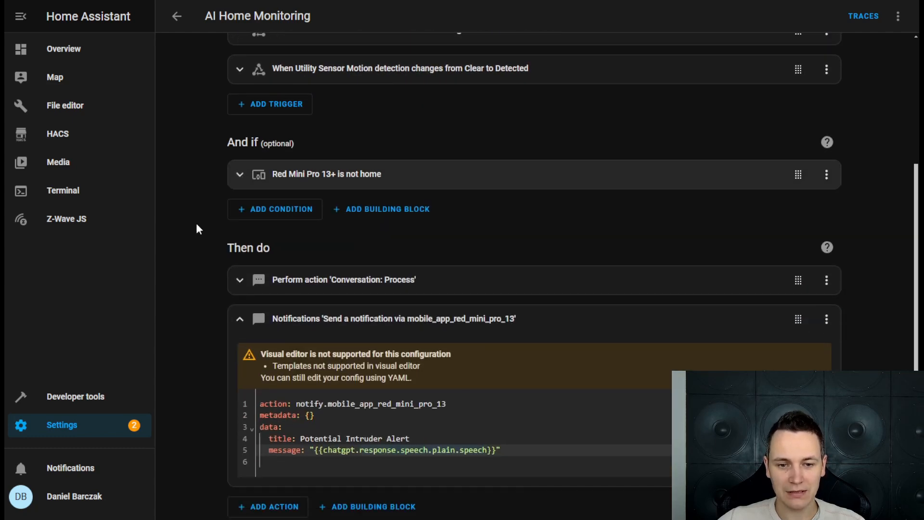
pyautogui.scroll(3)
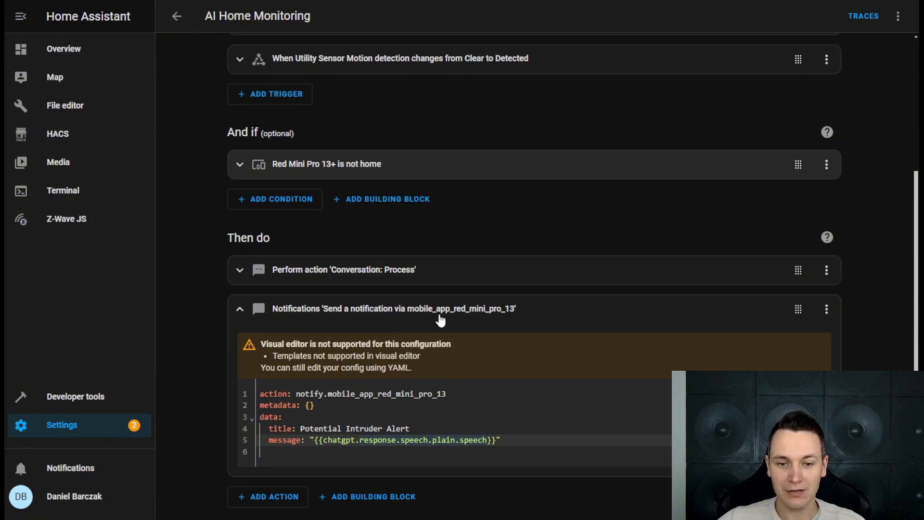
pyautogui.moveTo(441, 320)
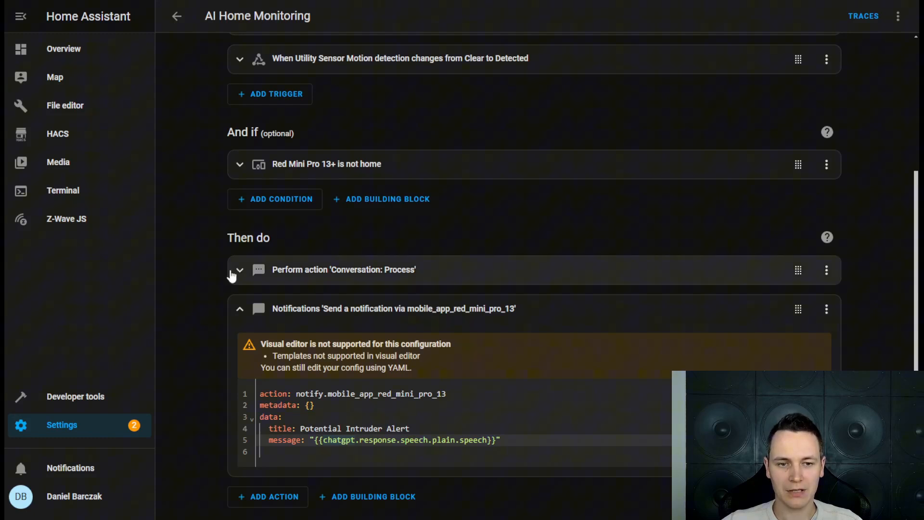
# Reveal the ChatGPT prompt in the Conversation: Process action, then move to the AI Roborock Maintenance automation.
pyautogui.click(239, 270)
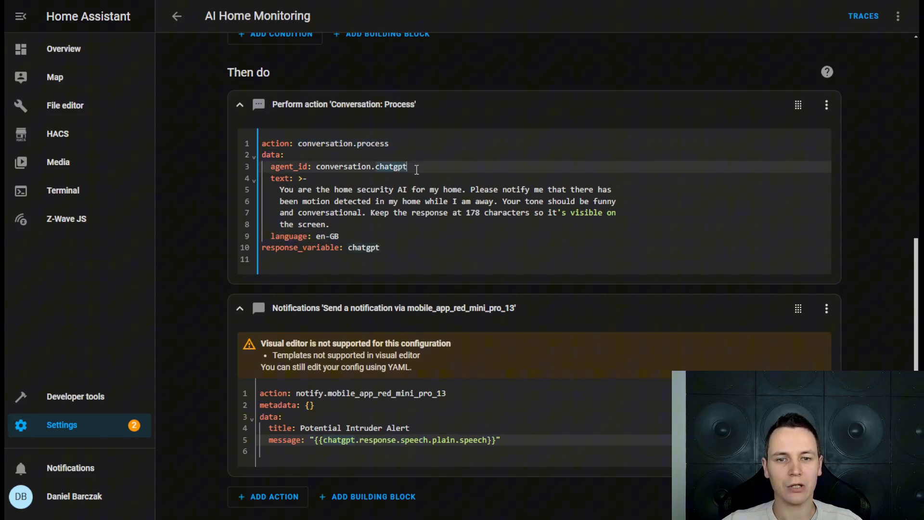
pyautogui.moveTo(352, 234)
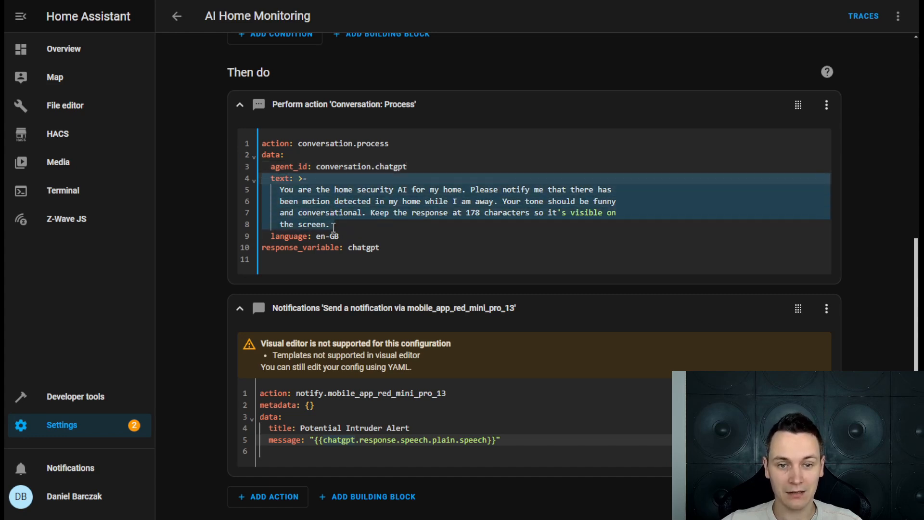
pyautogui.click(336, 225)
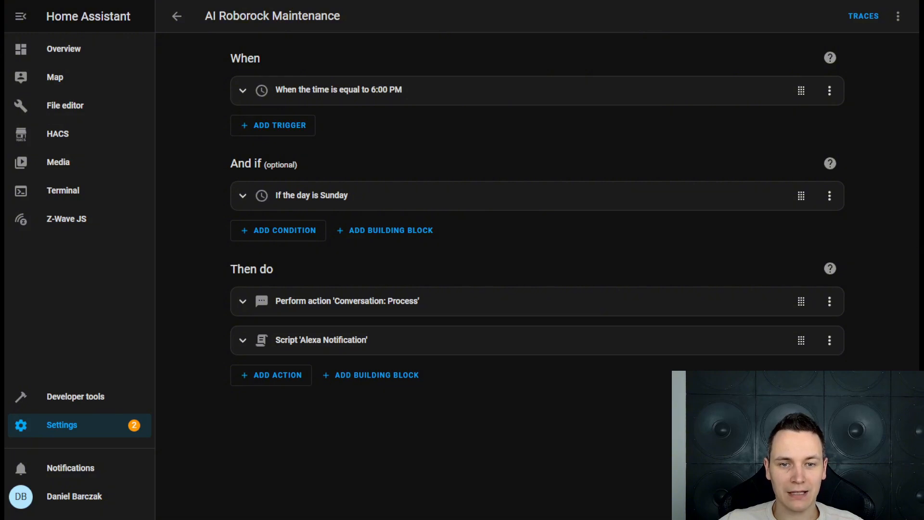
# Peek at the Alexa Notification script card, then expand Conversation: Process to show the Roborock maintenance prompt.
pyautogui.click(240, 340)
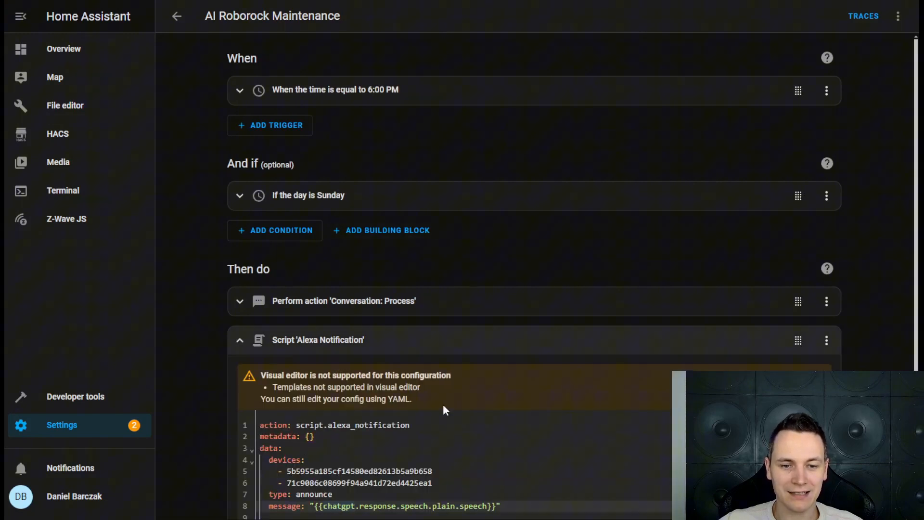
pyautogui.click(240, 339)
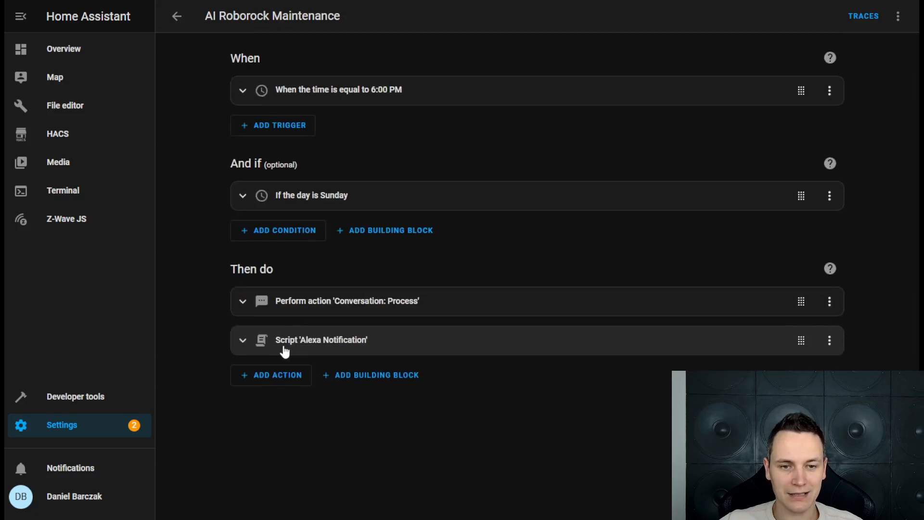
pyautogui.click(242, 300)
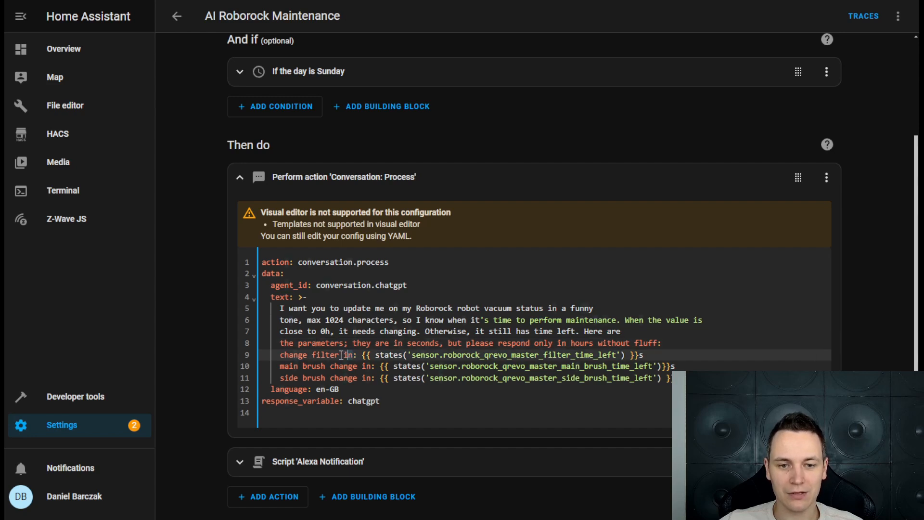
# Review the conversation action YAML and the Alexa notification script announcing the ChatGPT response.
pyautogui.doubleClick(311, 355)
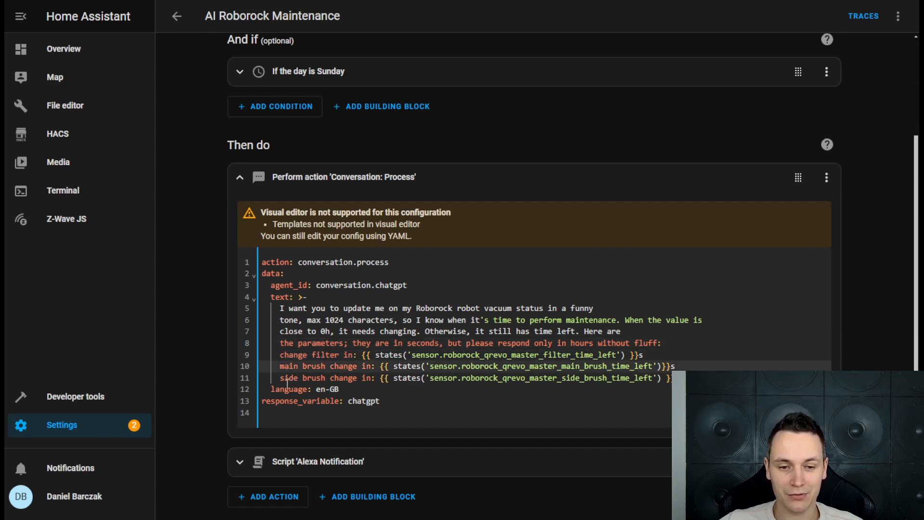
pyautogui.scroll(-3)
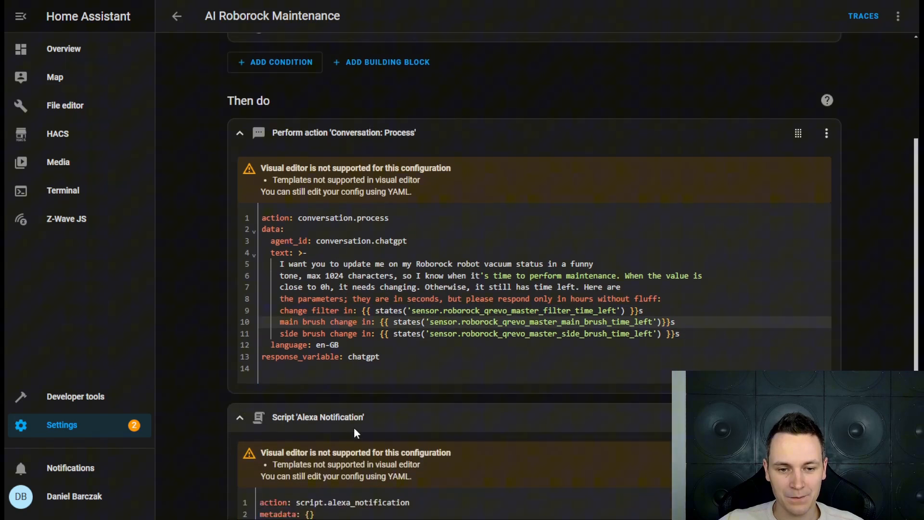
pyautogui.scroll(-3)
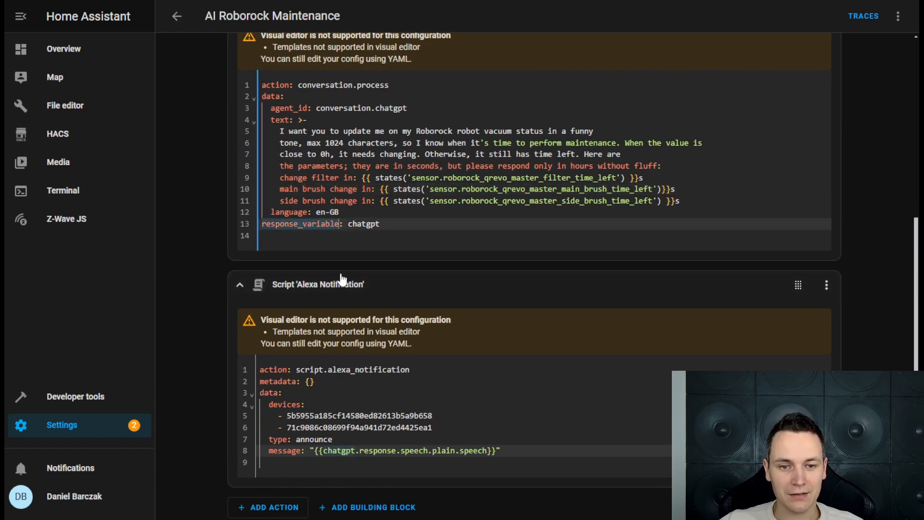
pyautogui.moveTo(339, 261)
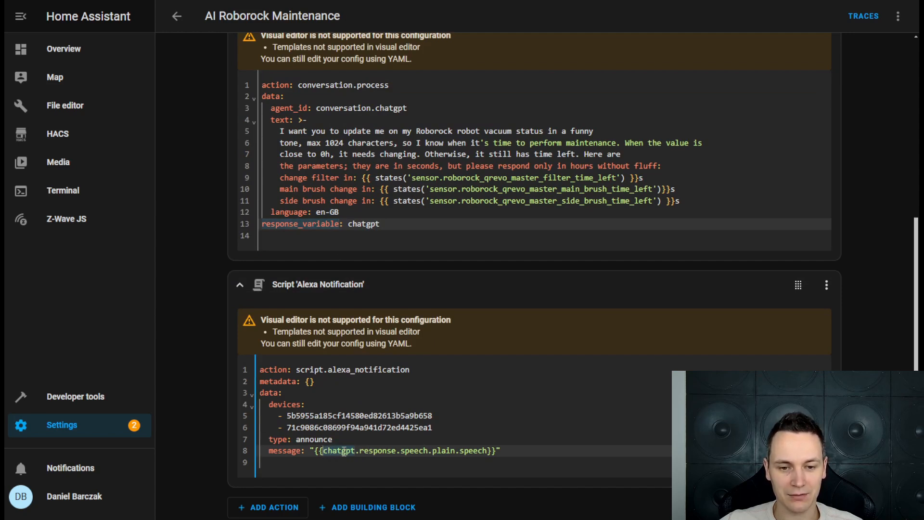
pyautogui.scroll(3)
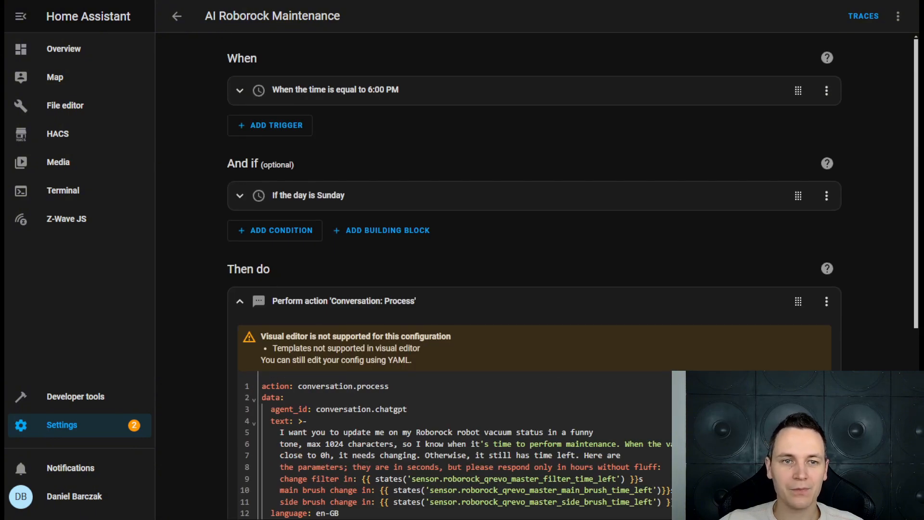
# View current entity states in Developer tools, then go to the Roborock integration page.
pyautogui.click(75, 396)
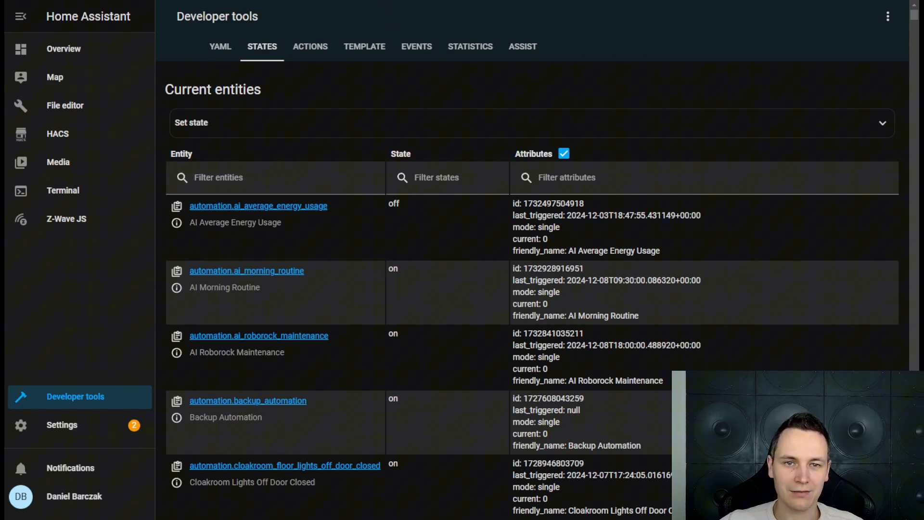
pyautogui.click(62, 424)
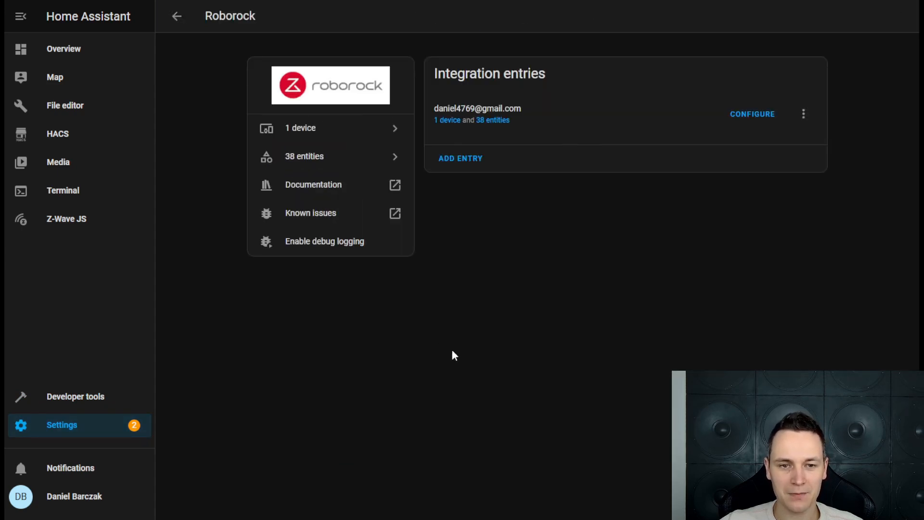
# List the Roborock Qrevo Master's 38 entities, including consumable reset buttons and sensors.
pyautogui.click(304, 156)
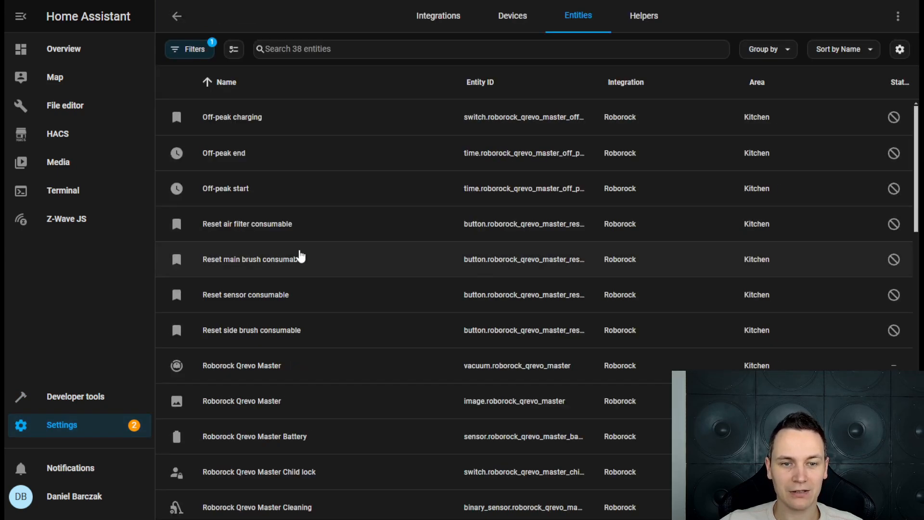
pyautogui.scroll(-3)
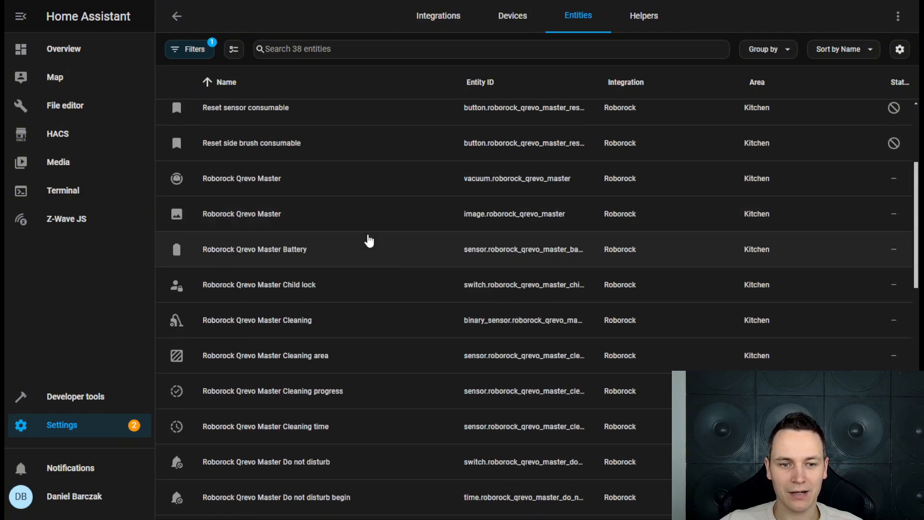